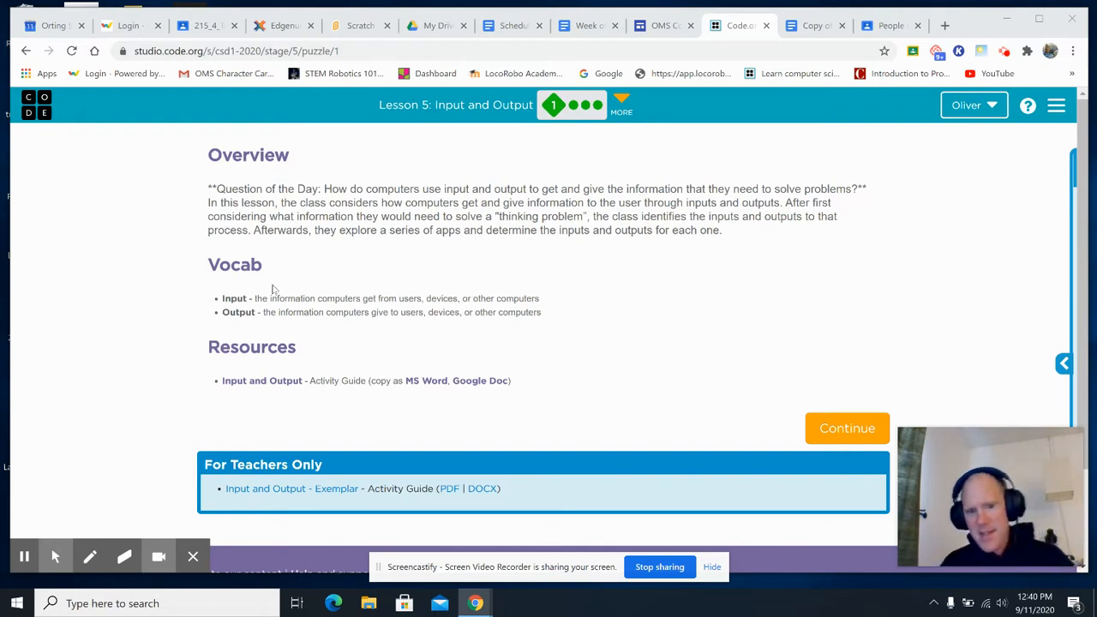
pyautogui.moveTo(937, 286)
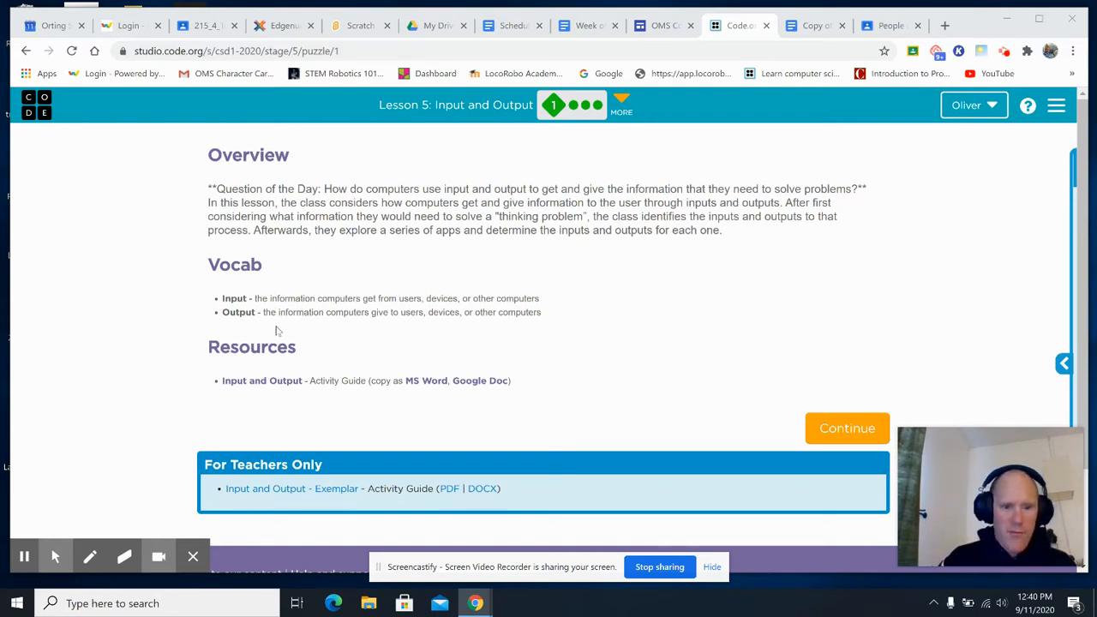
pyautogui.moveTo(343, 331)
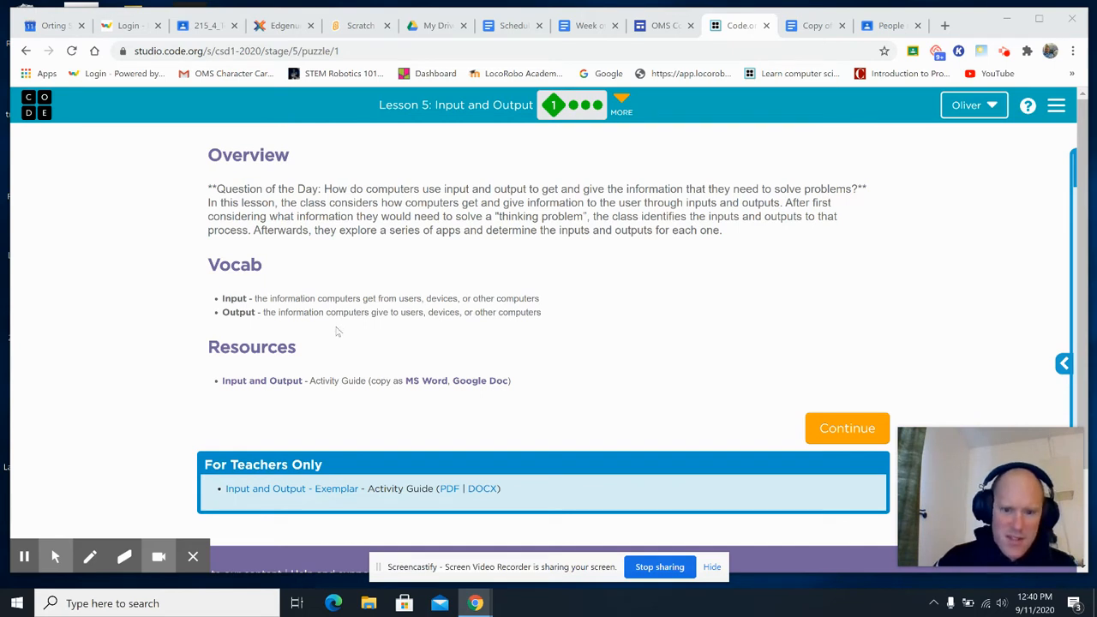
pyautogui.moveTo(616, 295)
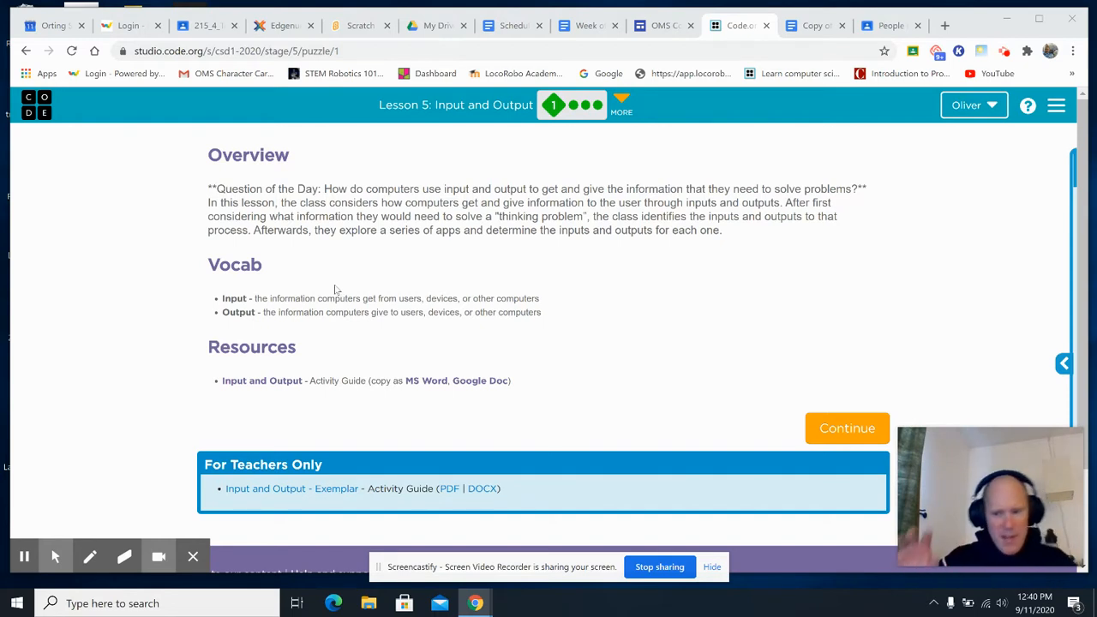
pyautogui.moveTo(462, 278)
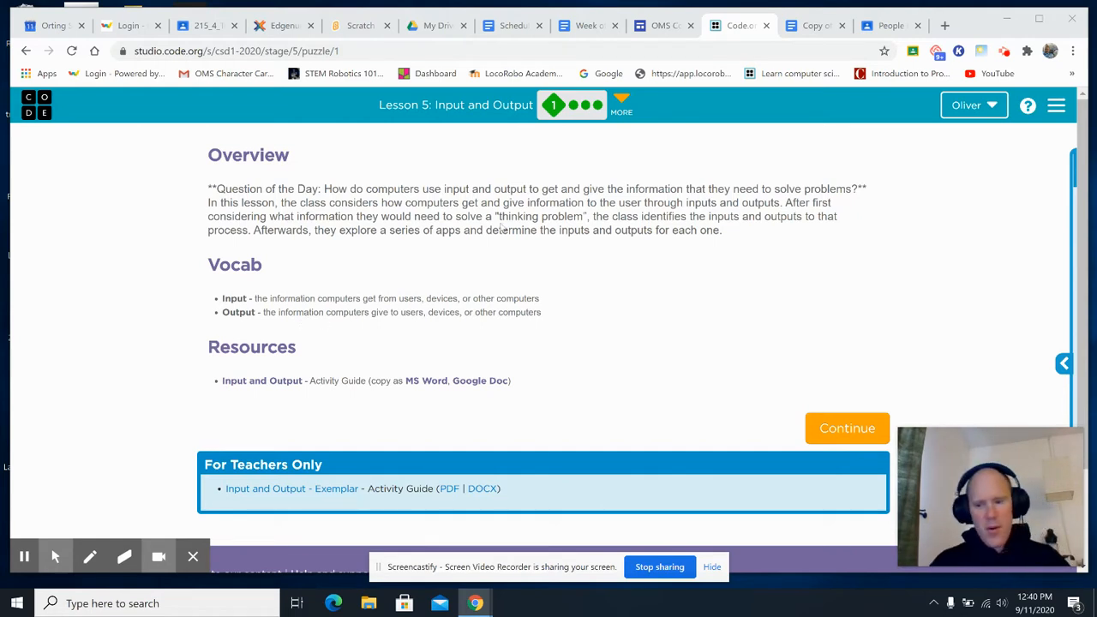
pyautogui.moveTo(604, 341)
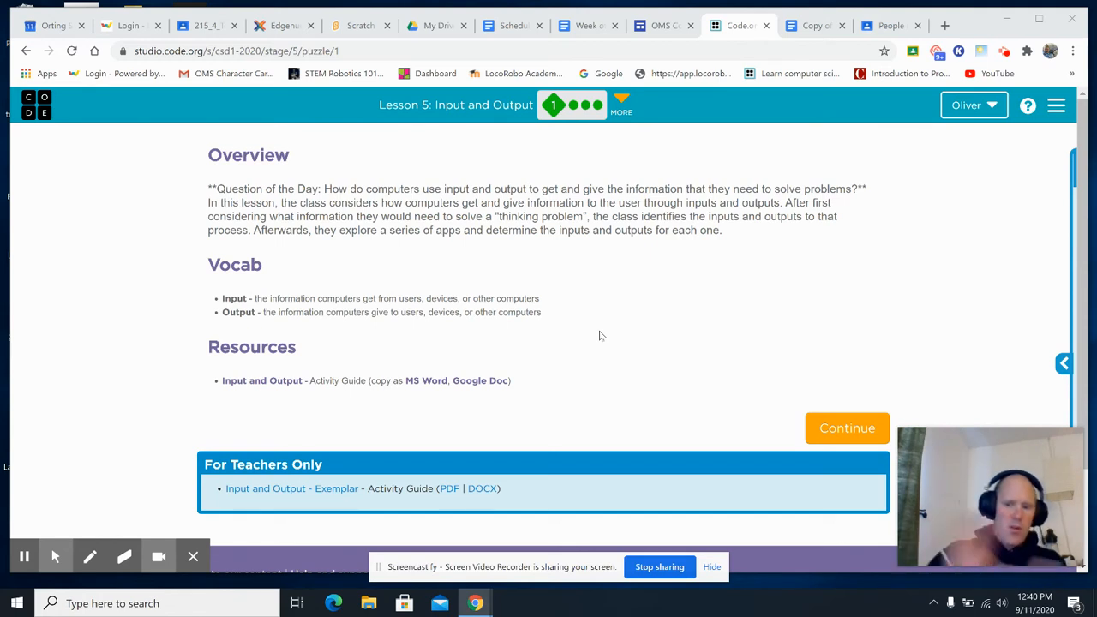
pyautogui.moveTo(527, 339)
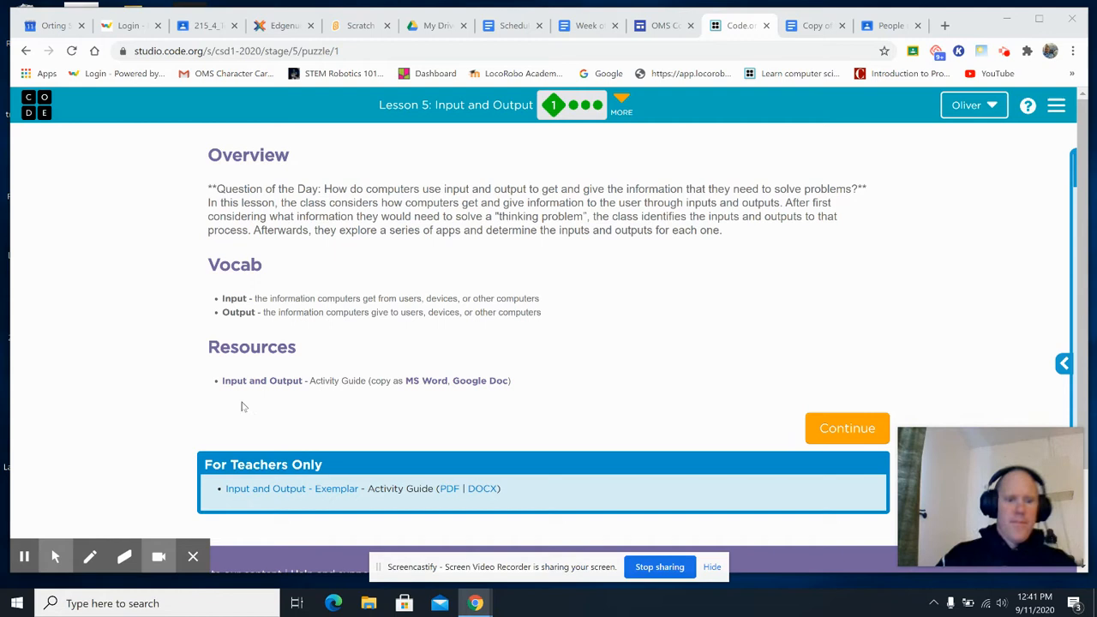
pyautogui.moveTo(407, 338)
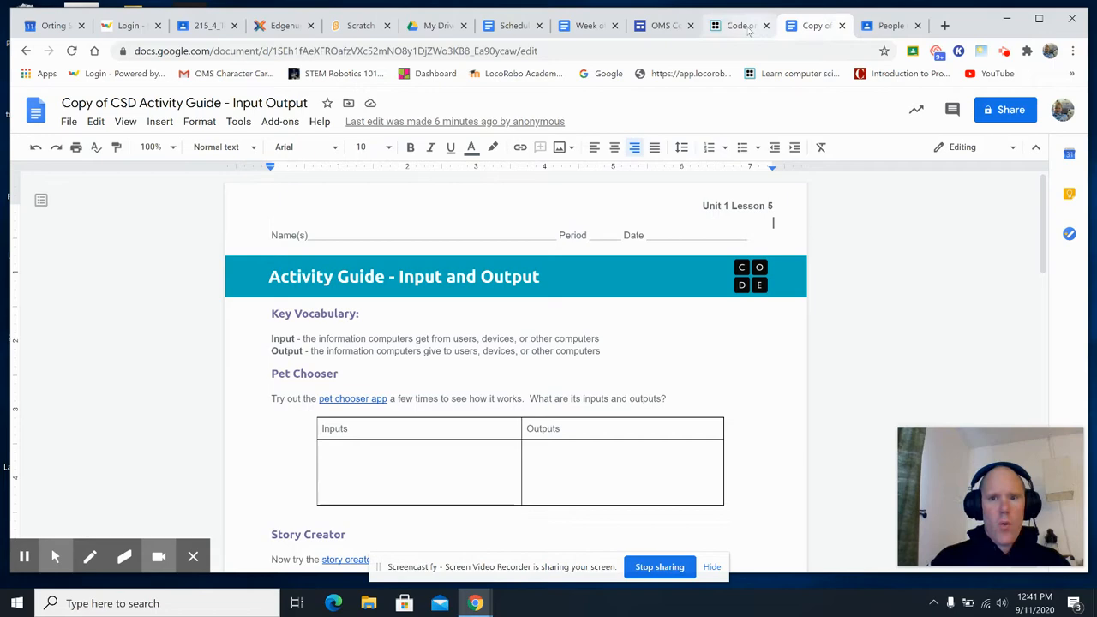
# Step: Return to Code.org and continue on to the Pet Chooser level
pyautogui.click(737, 25)
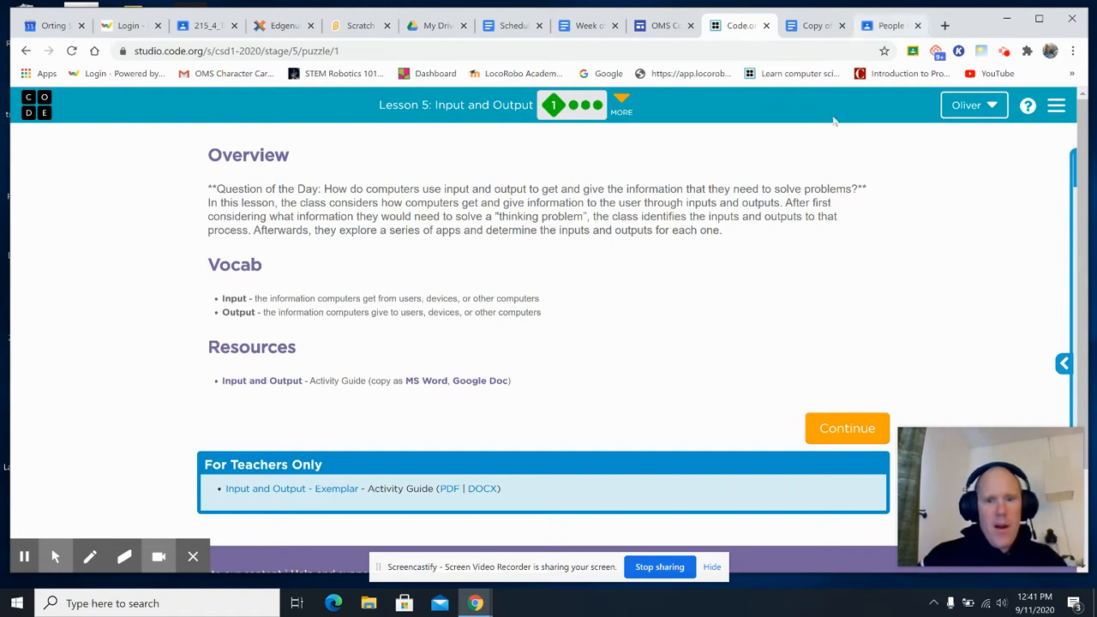
pyautogui.click(847, 428)
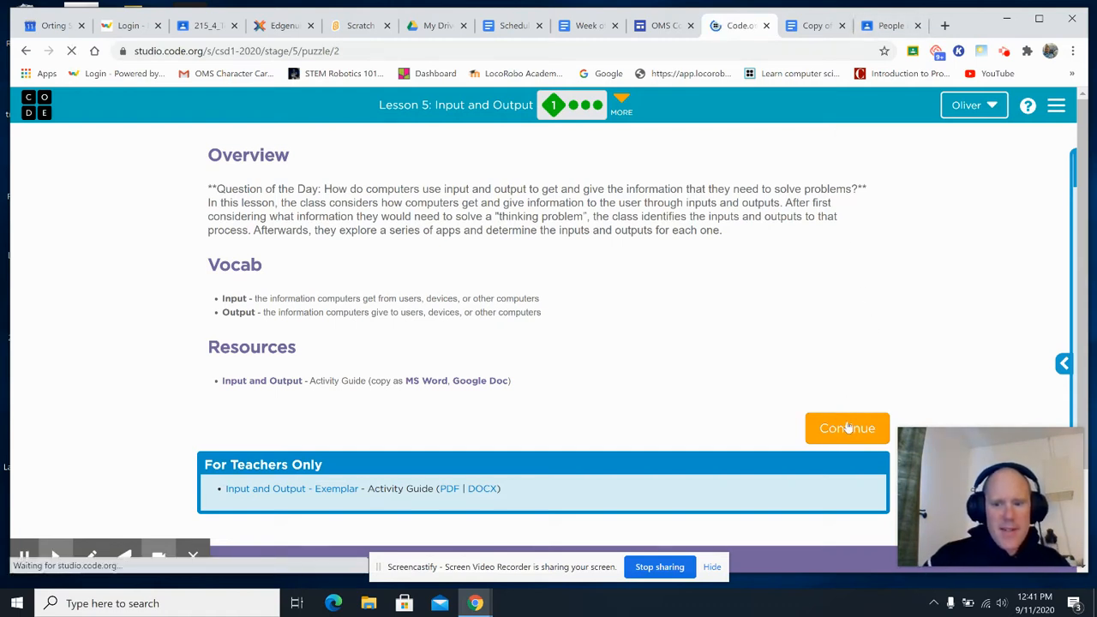
pyautogui.click(846, 428)
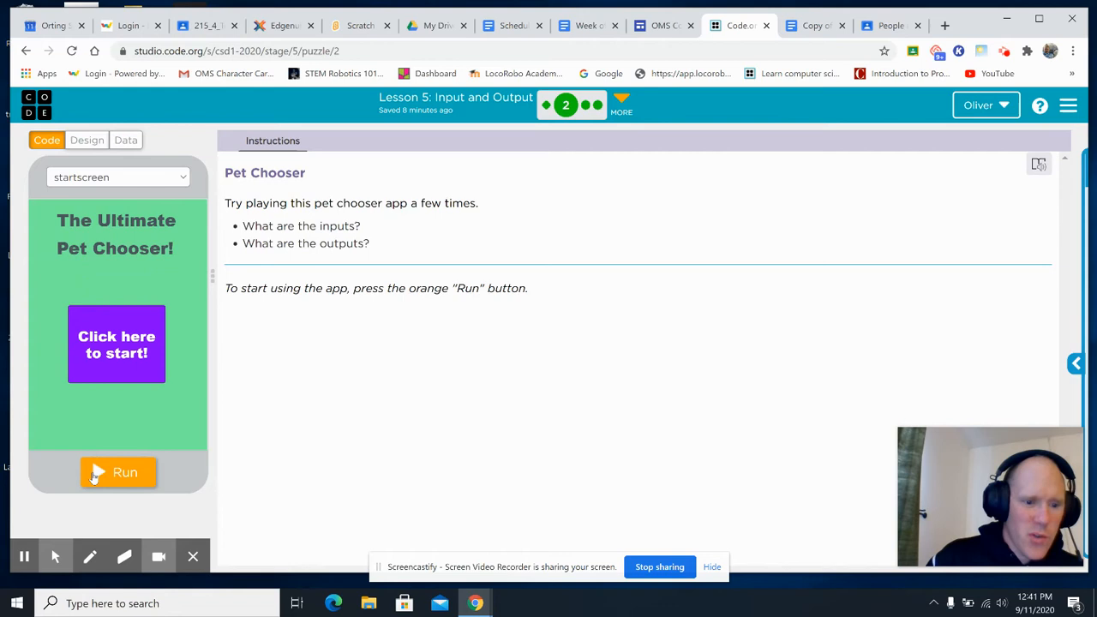
# Step: Run the Pet Chooser app, answering 'creepy' to get a tarantula, then return to the guide
pyautogui.click(118, 472)
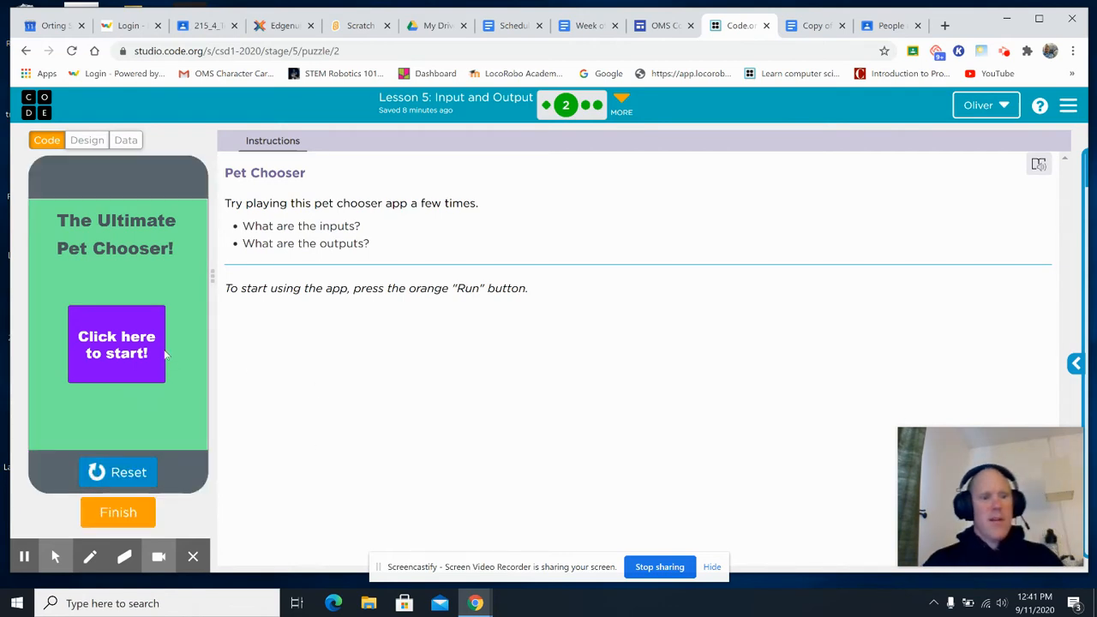
pyautogui.click(116, 344)
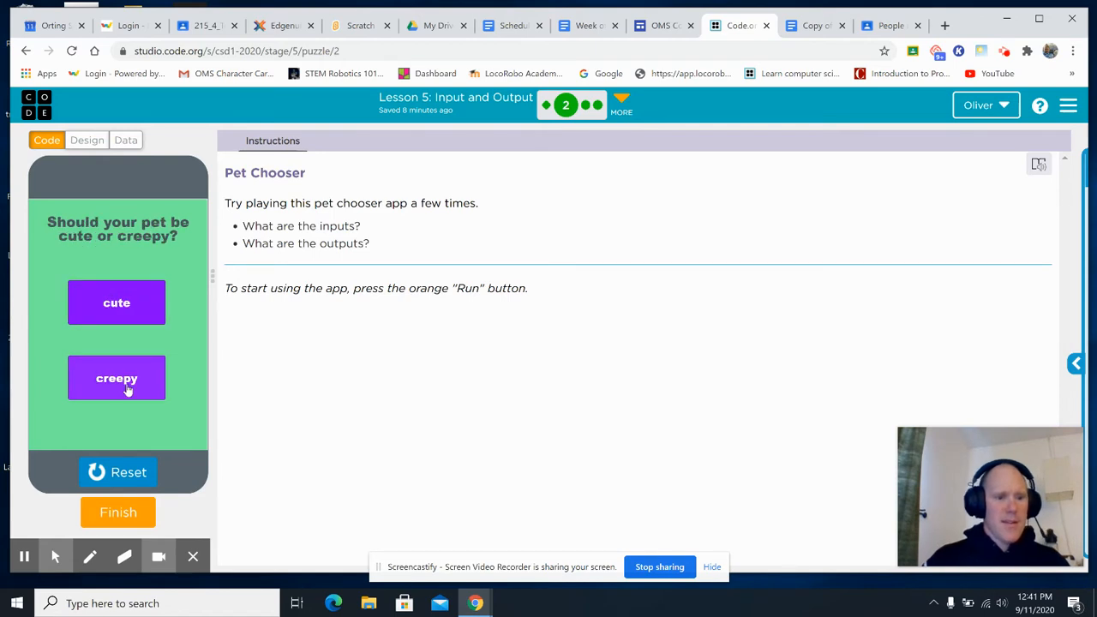
pyautogui.click(117, 378)
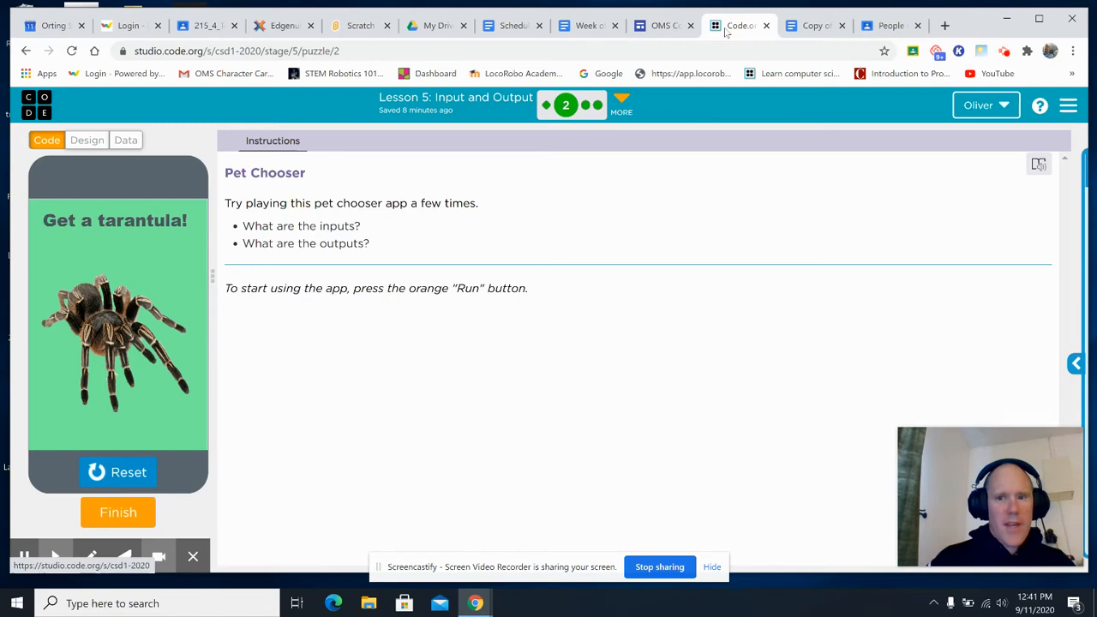
pyautogui.click(810, 25)
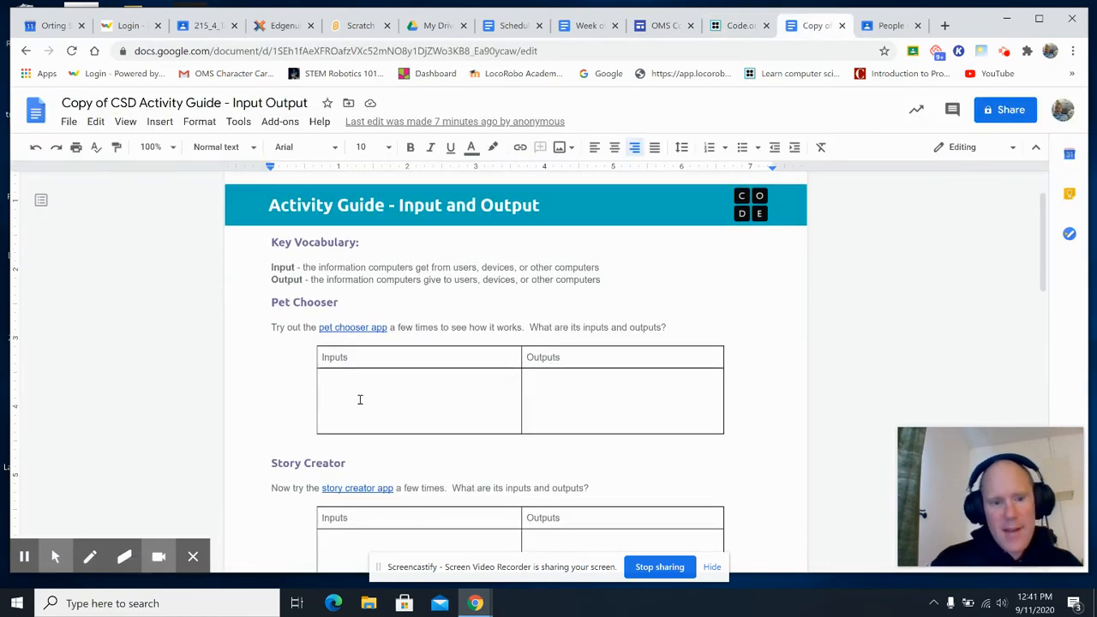
pyautogui.moveTo(395, 396)
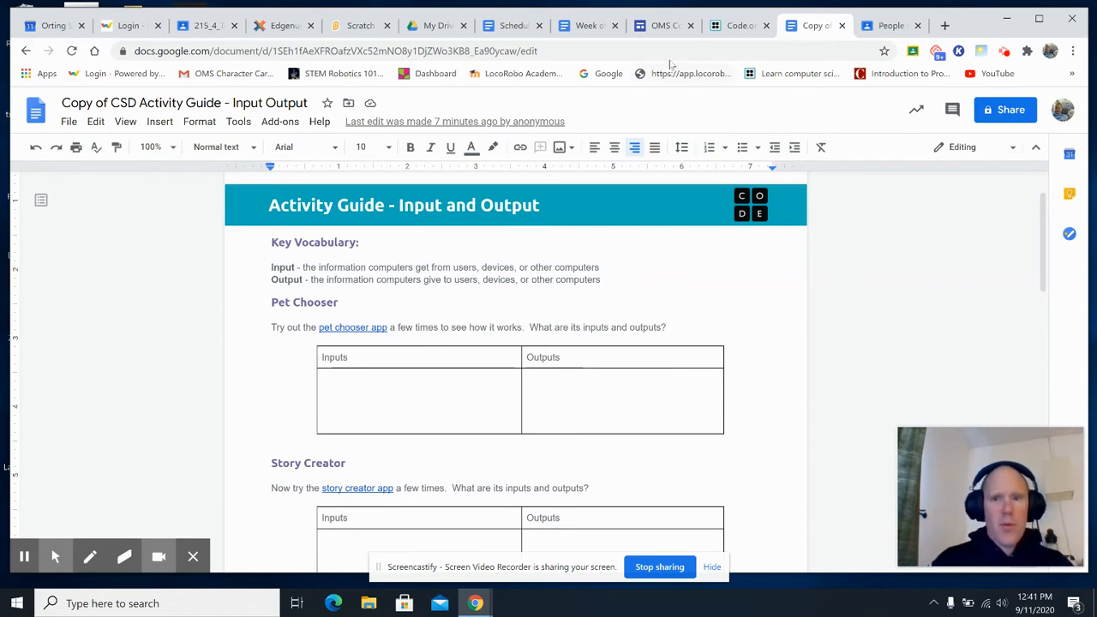
# Step: Check the blank Pet Chooser table, then bring up the Story Creator level on Code.org
pyautogui.click(737, 25)
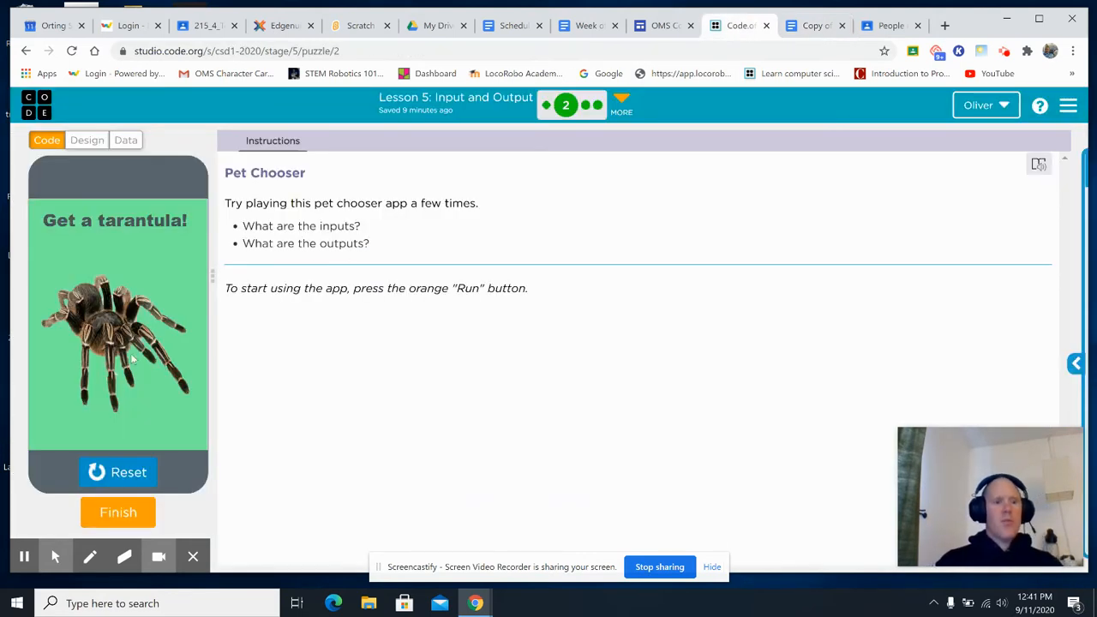
pyautogui.moveTo(111, 274)
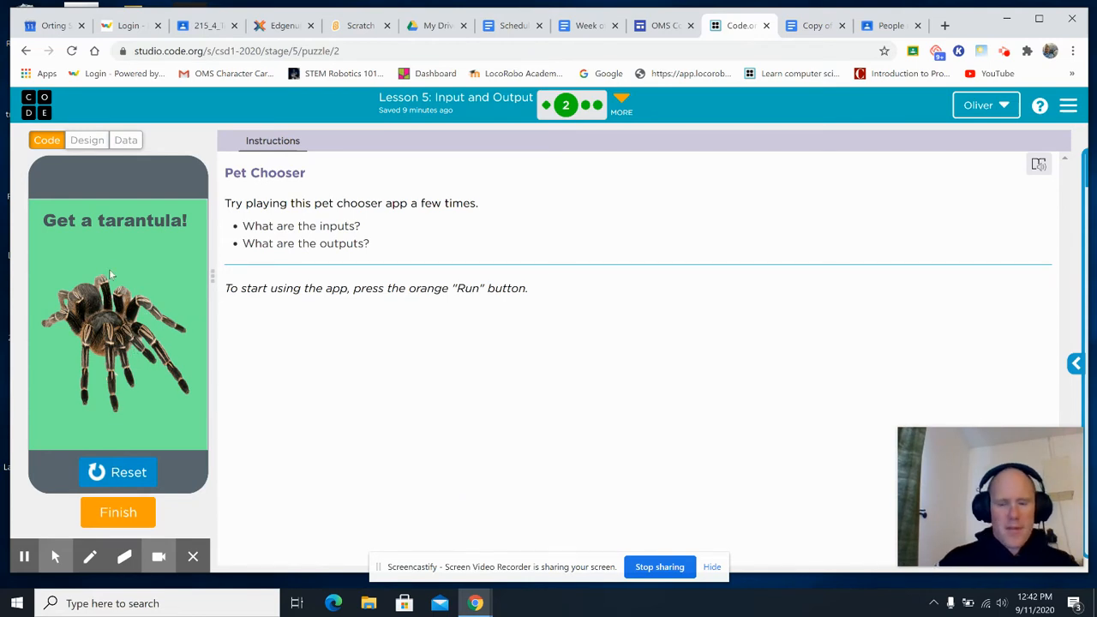
pyautogui.moveTo(110, 422)
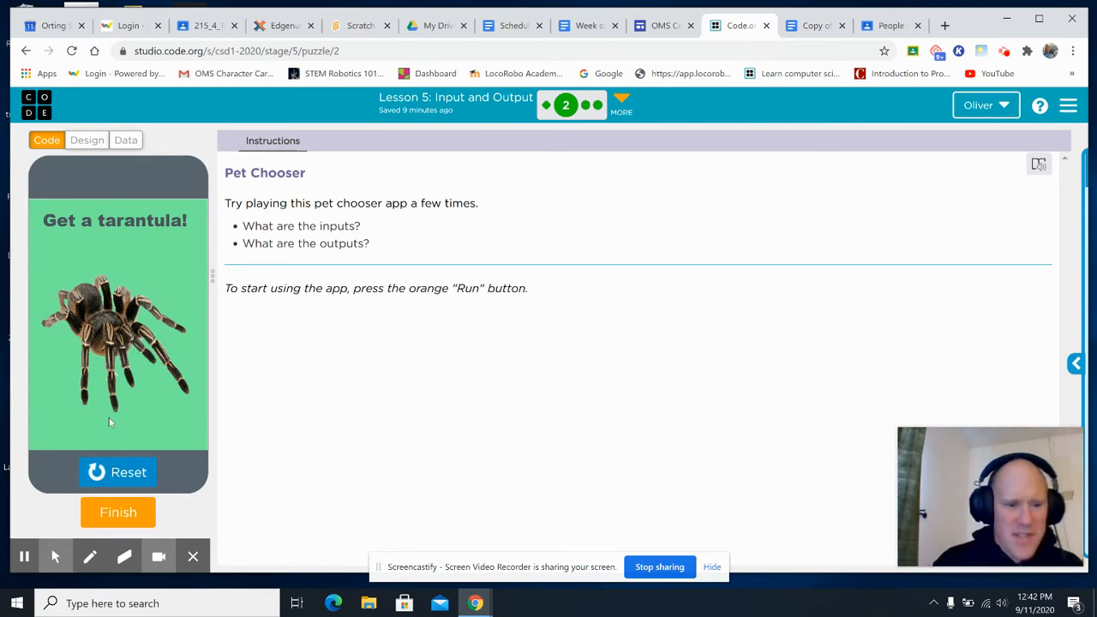
pyautogui.moveTo(545, 232)
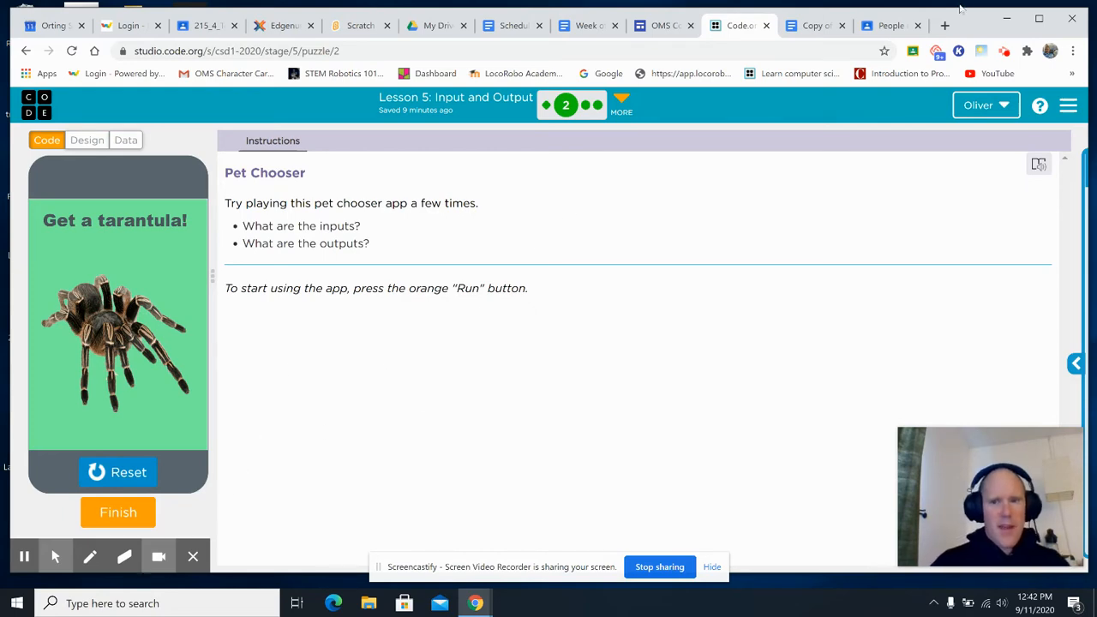
pyautogui.click(812, 26)
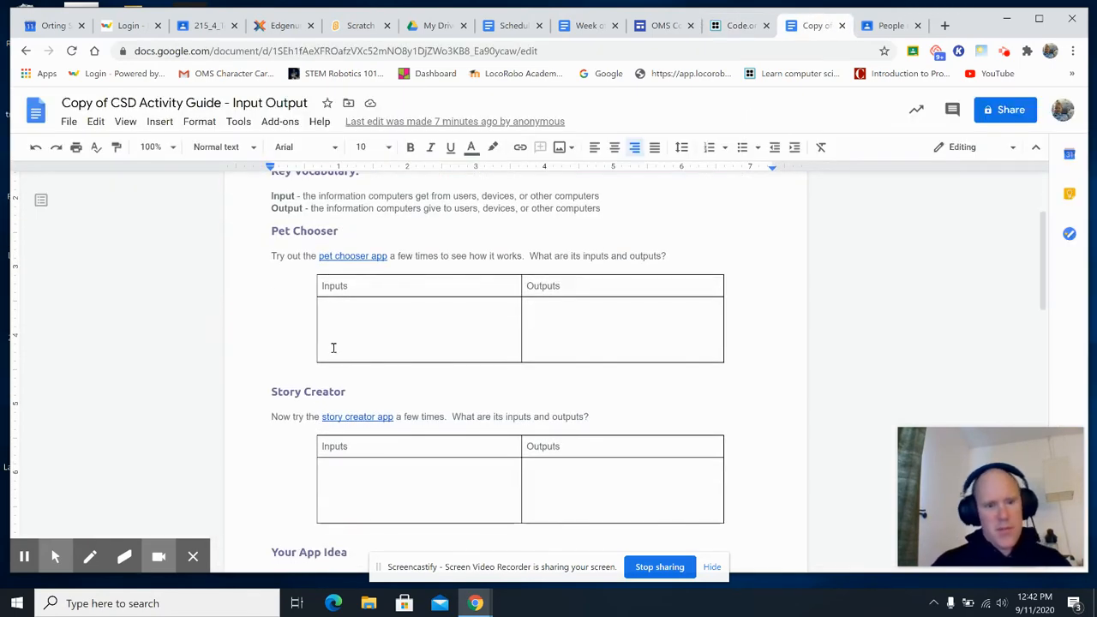
pyautogui.moveTo(747, 326)
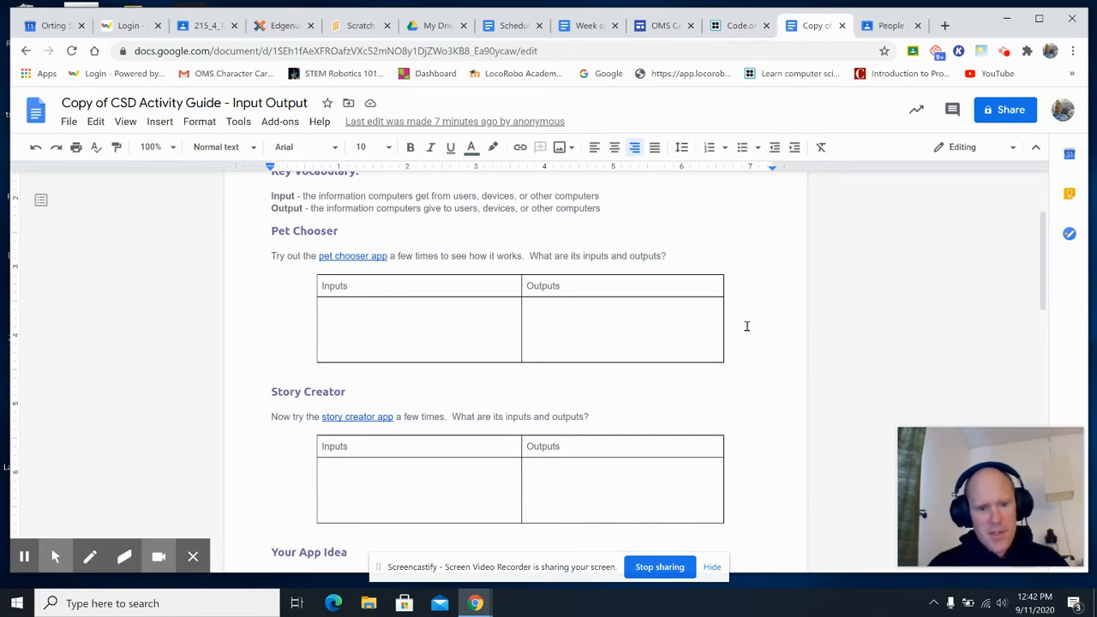
pyautogui.click(737, 25)
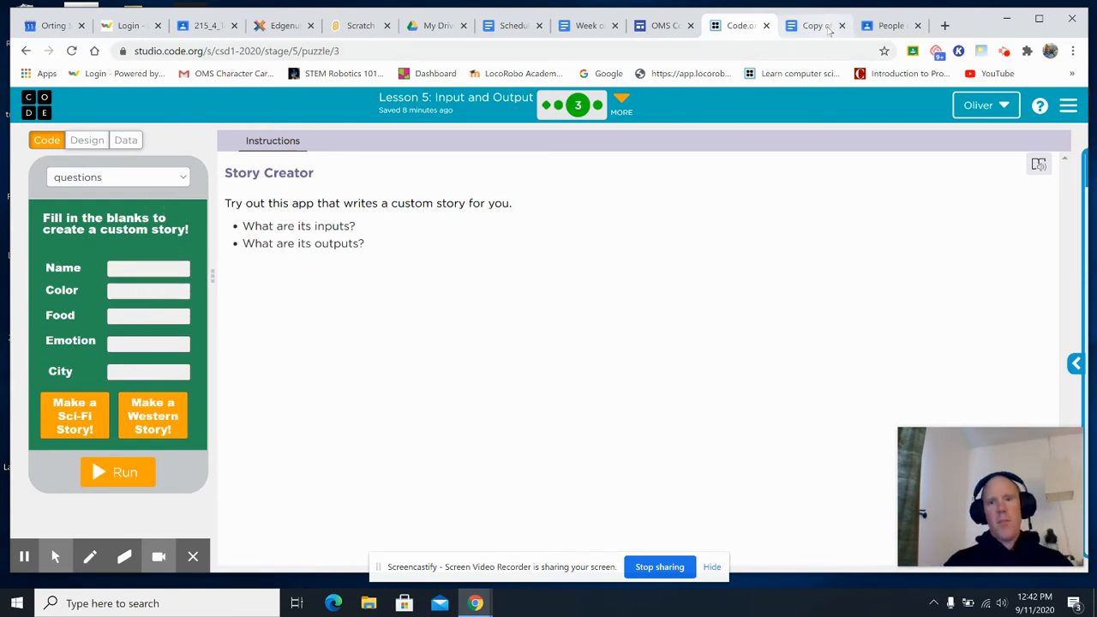
# Step: Scroll the guide past the blank Story Creator and Your App Idea tables to Other Inputs
pyautogui.click(813, 24)
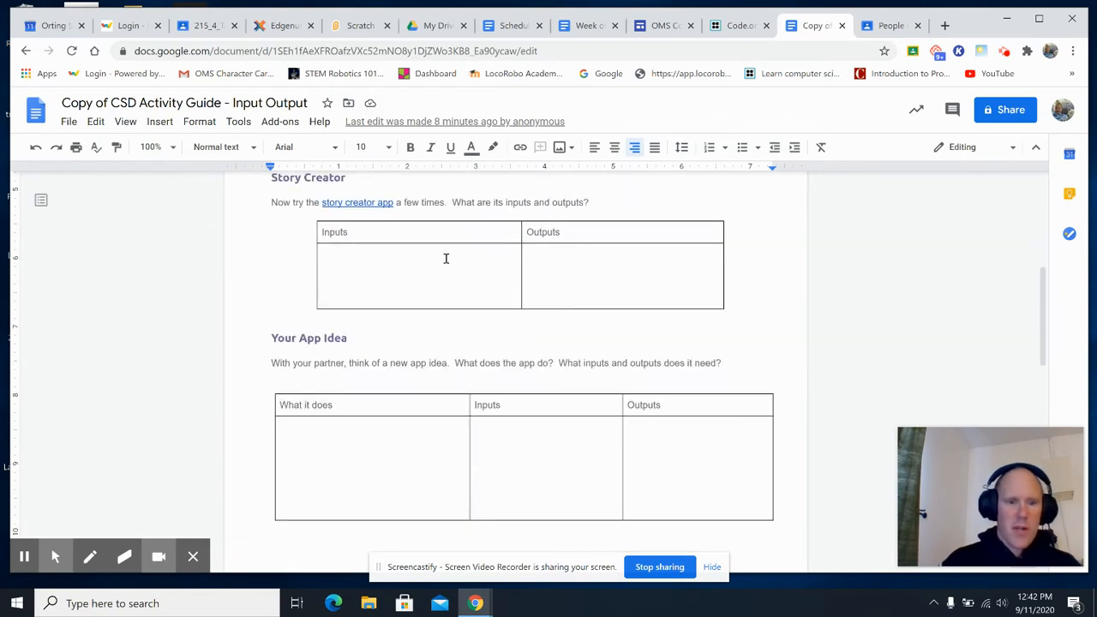
pyautogui.scroll(-3)
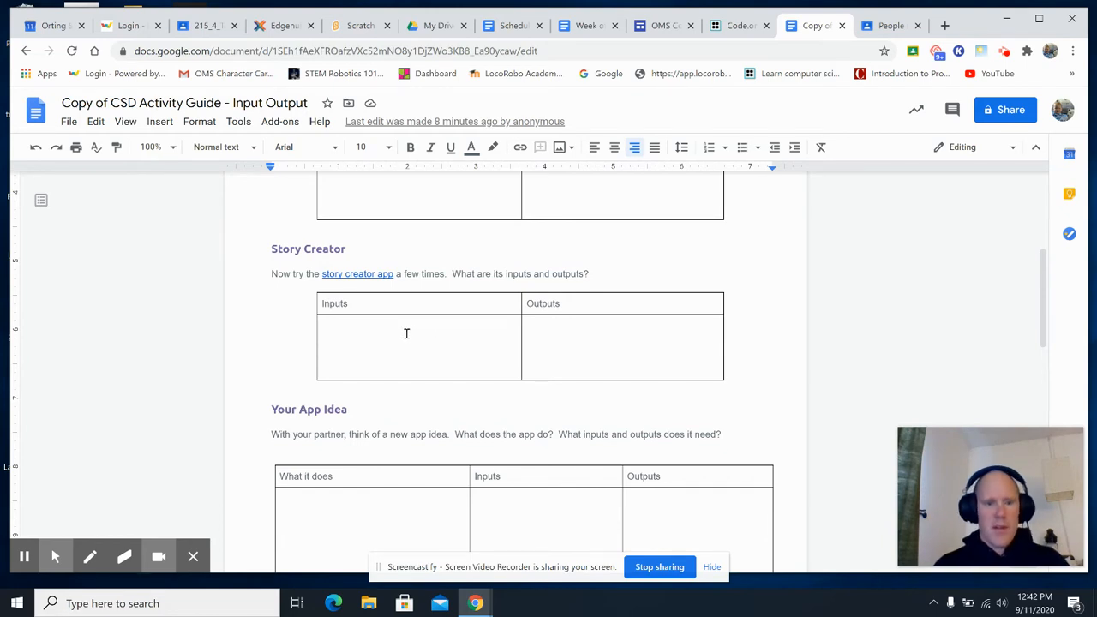
pyautogui.moveTo(485, 330)
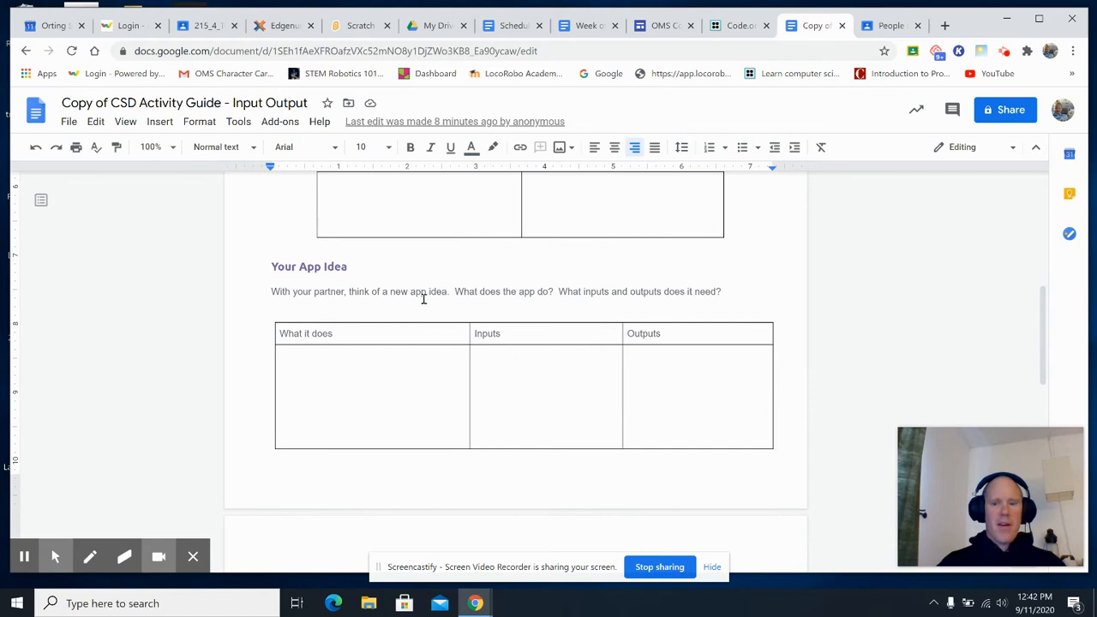
pyautogui.moveTo(433, 299)
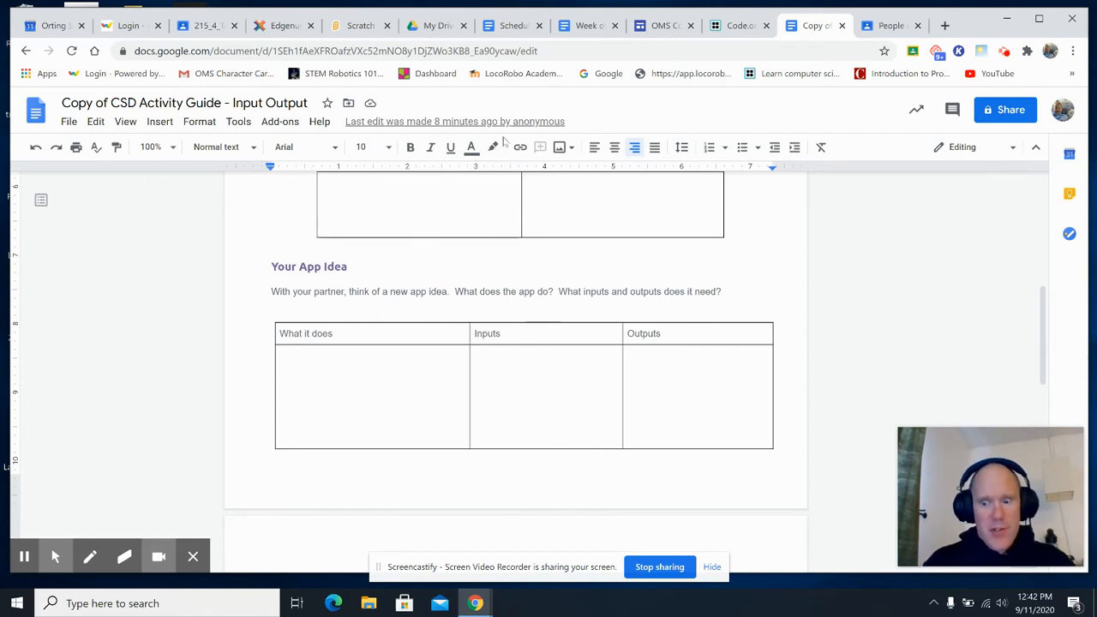
pyautogui.moveTo(519, 146)
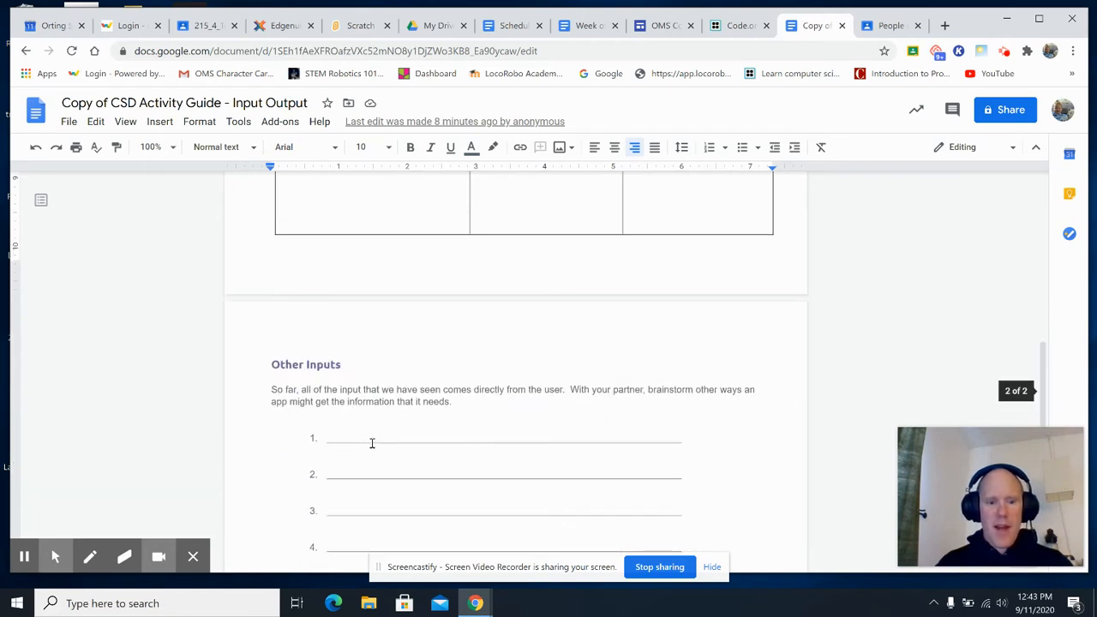
pyautogui.scroll(-3)
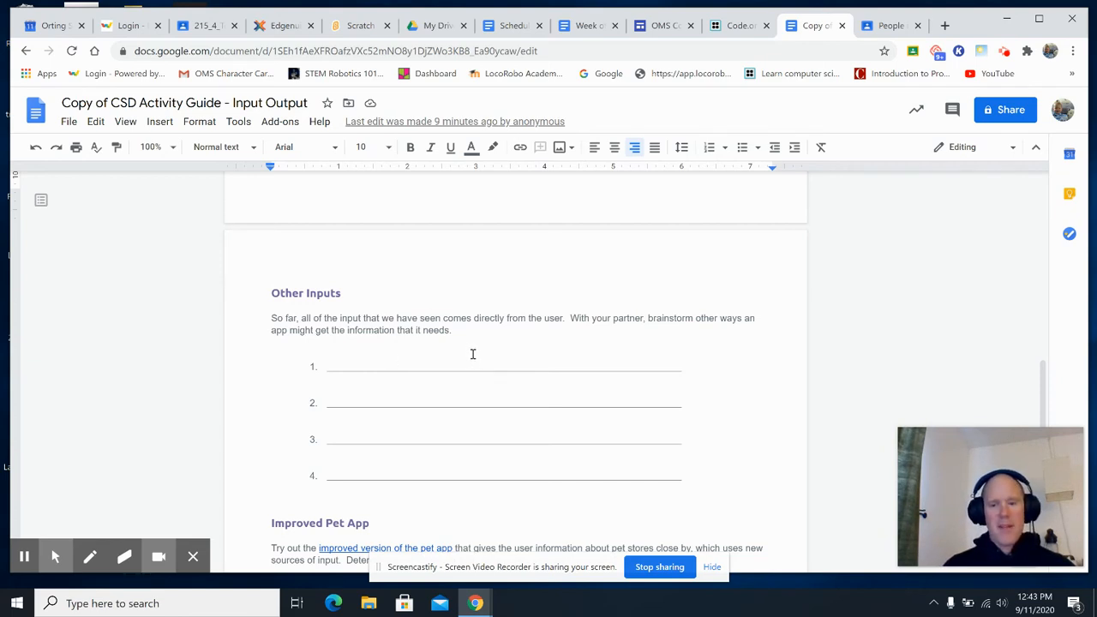
pyautogui.moveTo(467, 368)
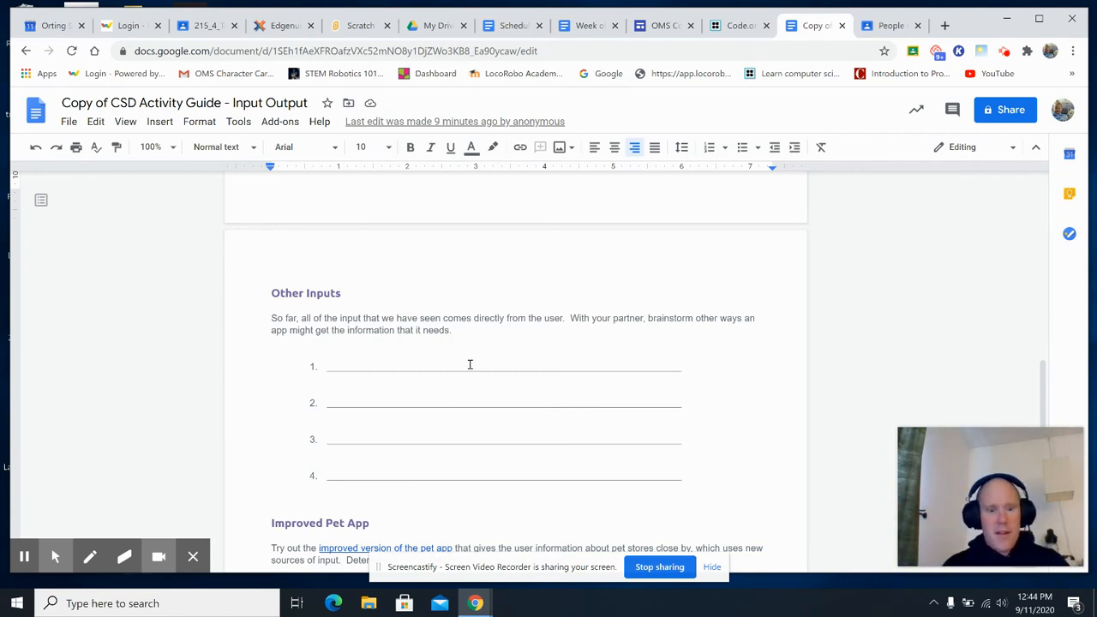
# Step: Scroll past the Other Inputs brainstorm lines to the blank Improved Pet App table
pyautogui.scroll(-3)
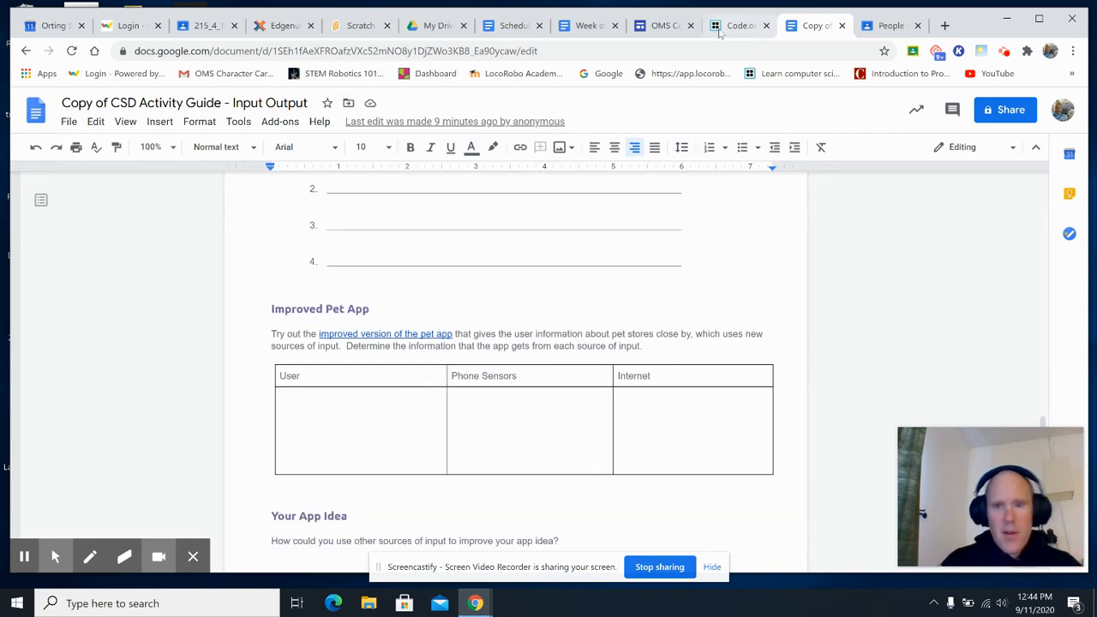
# Step: Reset Story Creator, run the level 4 Improved Pet Chooser app, and return to the guide
pyautogui.click(737, 25)
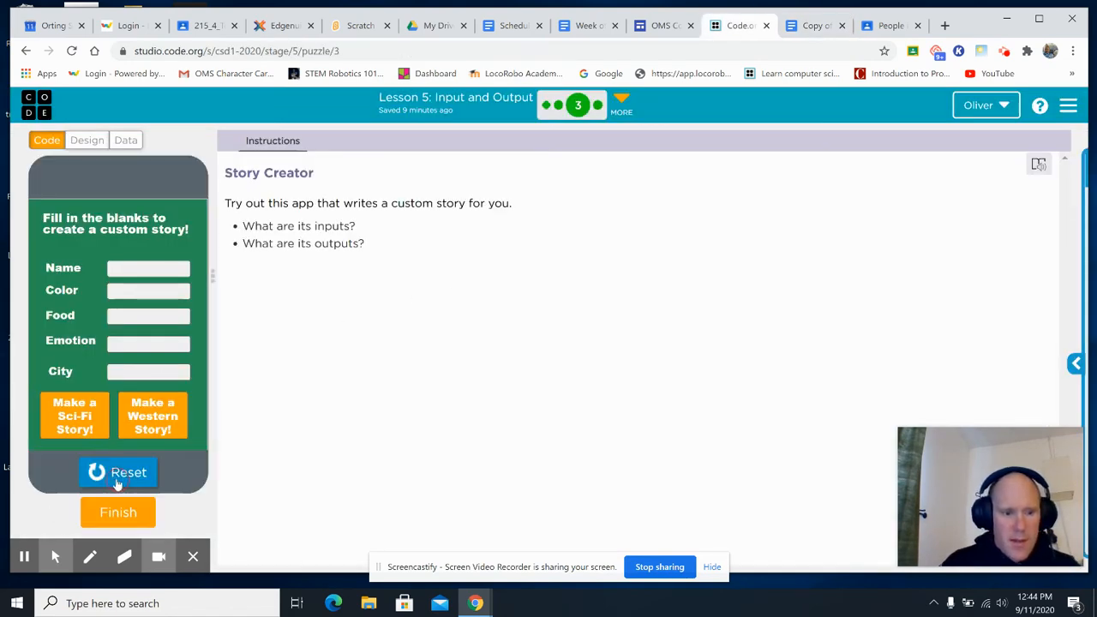
pyautogui.click(117, 472)
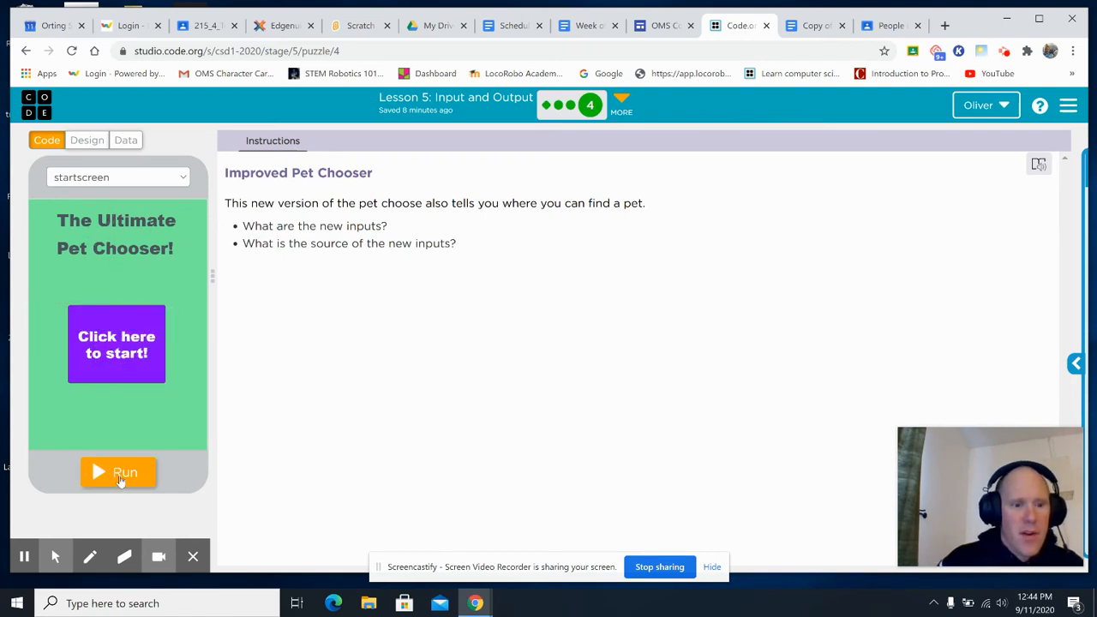
pyautogui.click(119, 472)
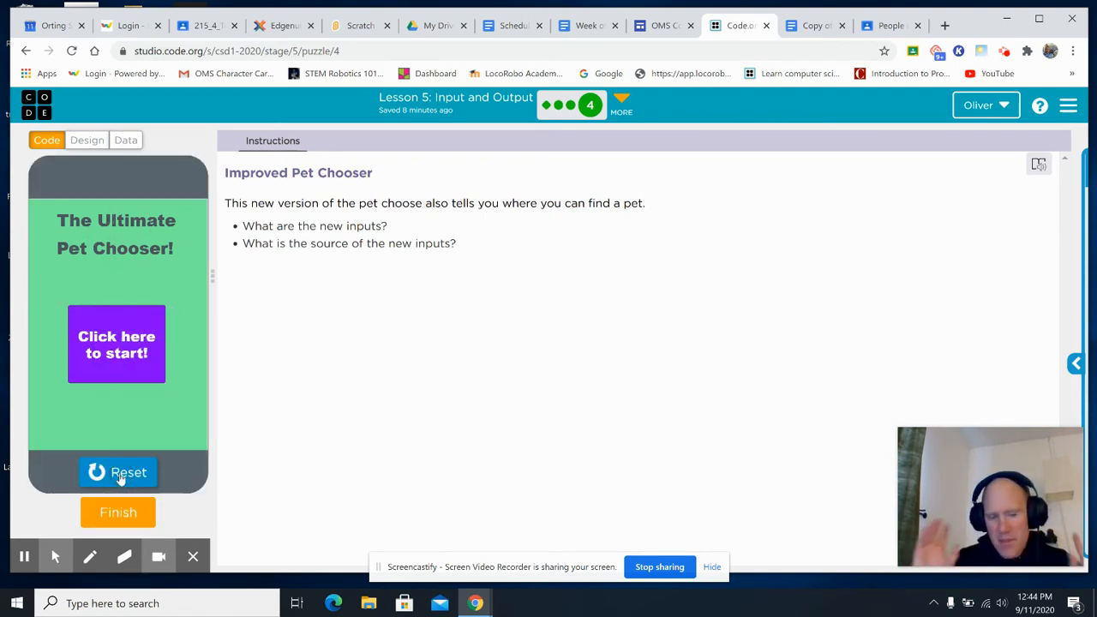
pyautogui.moveTo(182, 342)
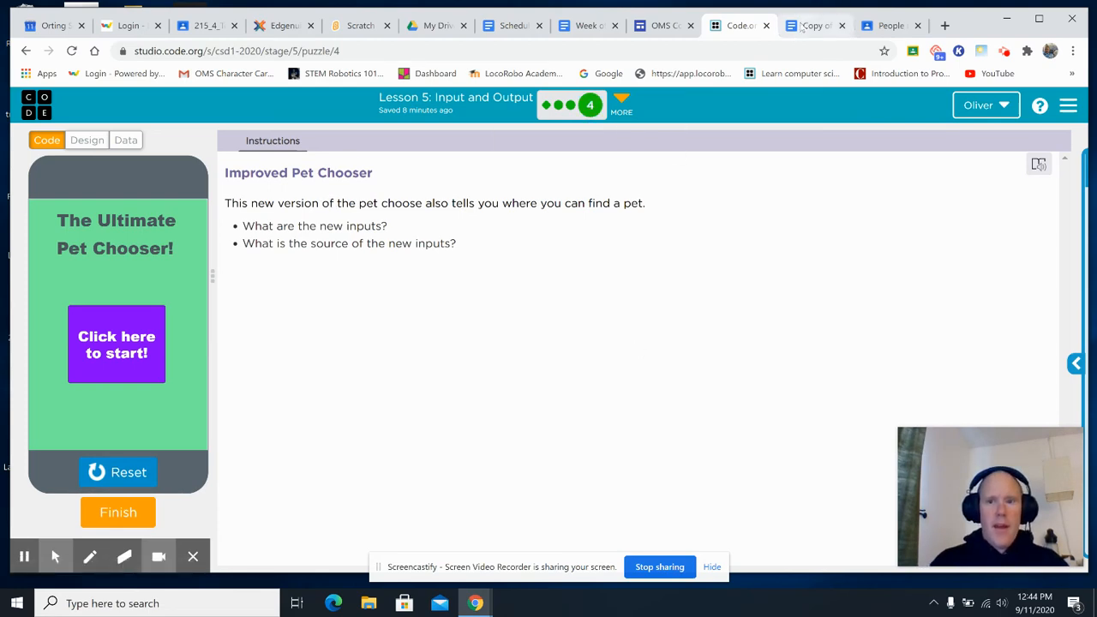
pyautogui.click(811, 25)
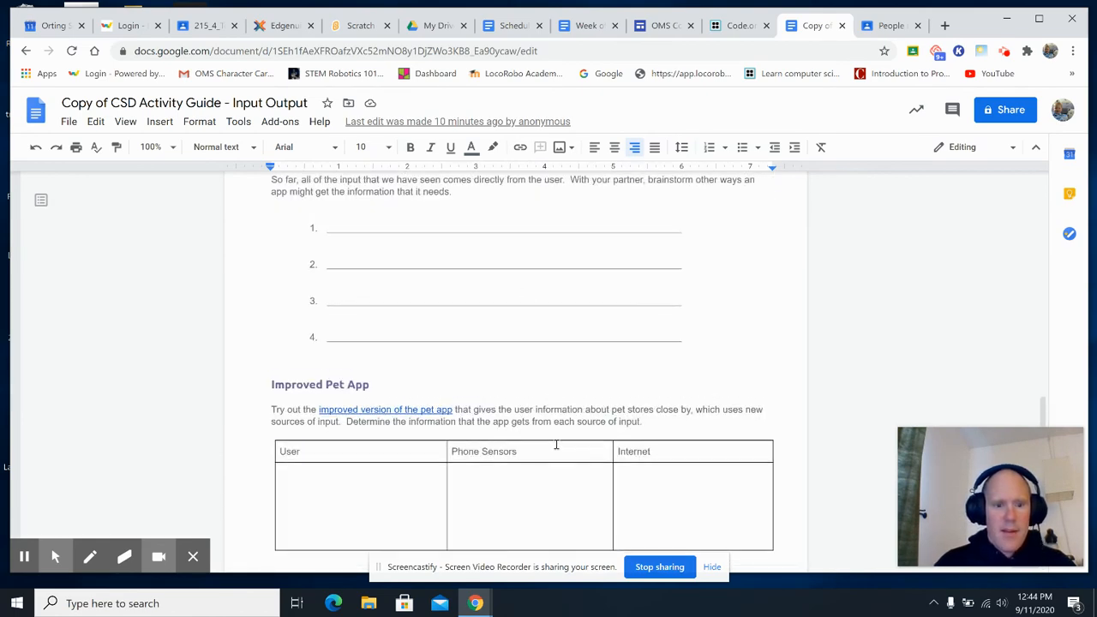
# Step: Scroll past the Improved Pet App prompts to the final empty Your App Idea table
pyautogui.scroll(-3)
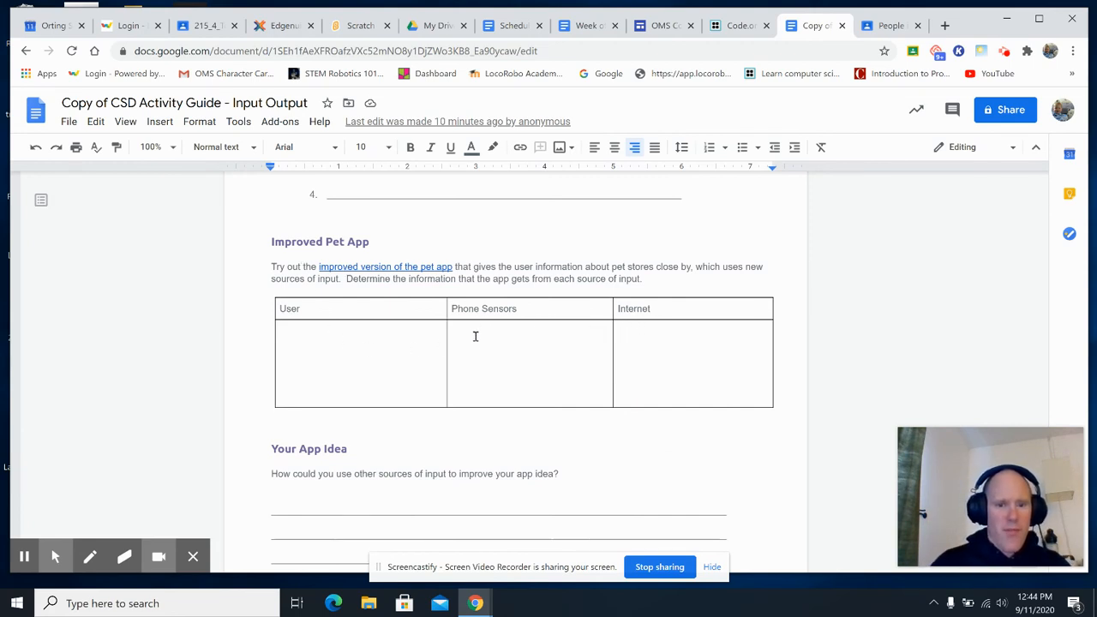
pyautogui.moveTo(520, 447)
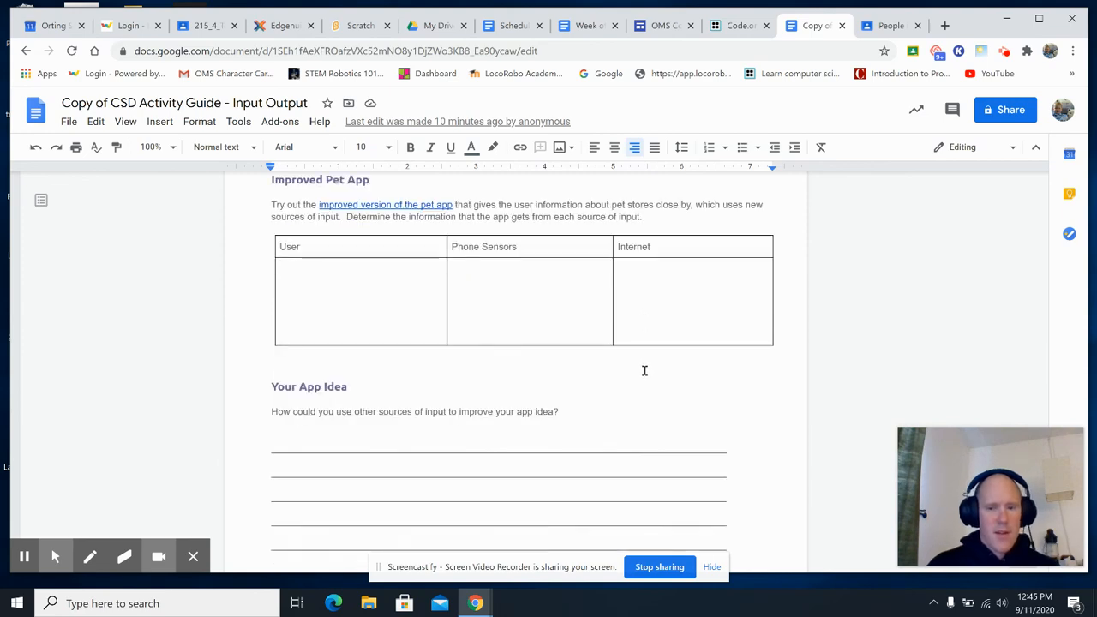
pyautogui.scroll(-3)
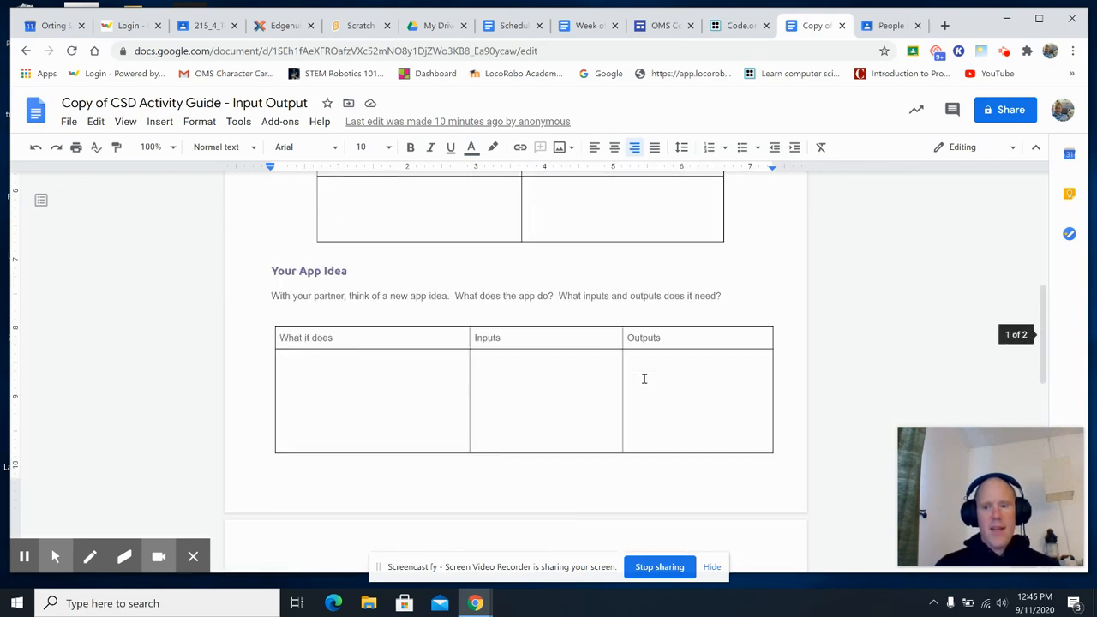